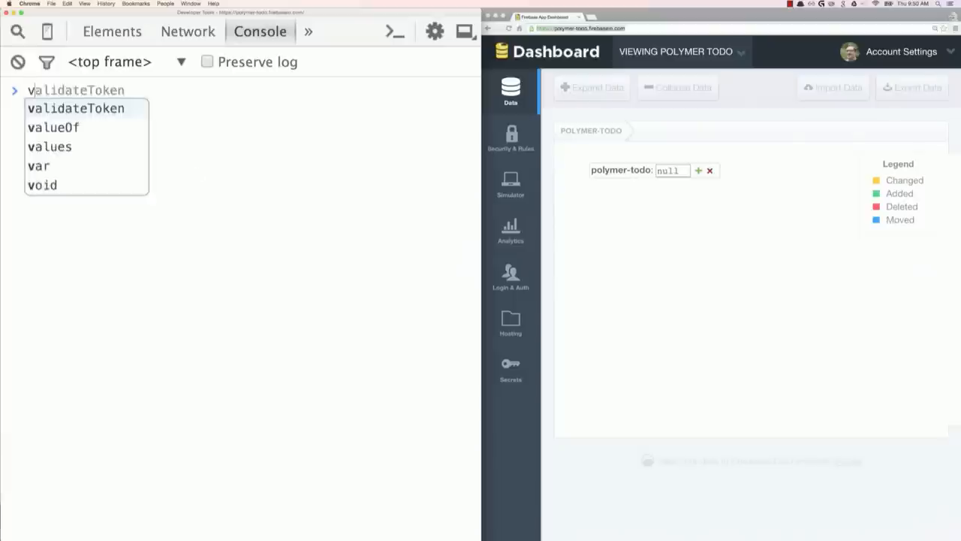
{"action": "type", "text": "var ref = new Firebase('https://polymer-todo.firebaseio.com/"}
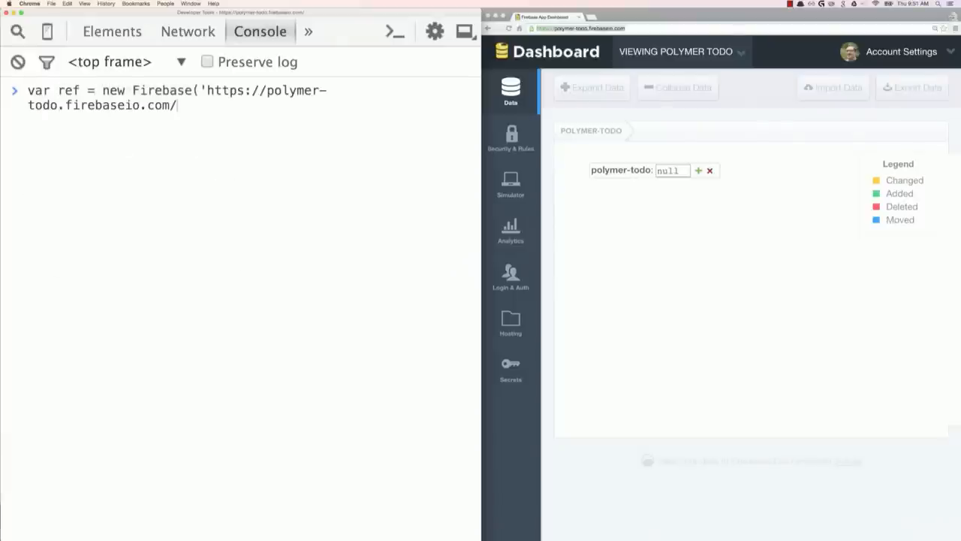
{"action": "key", "text": "Return"}
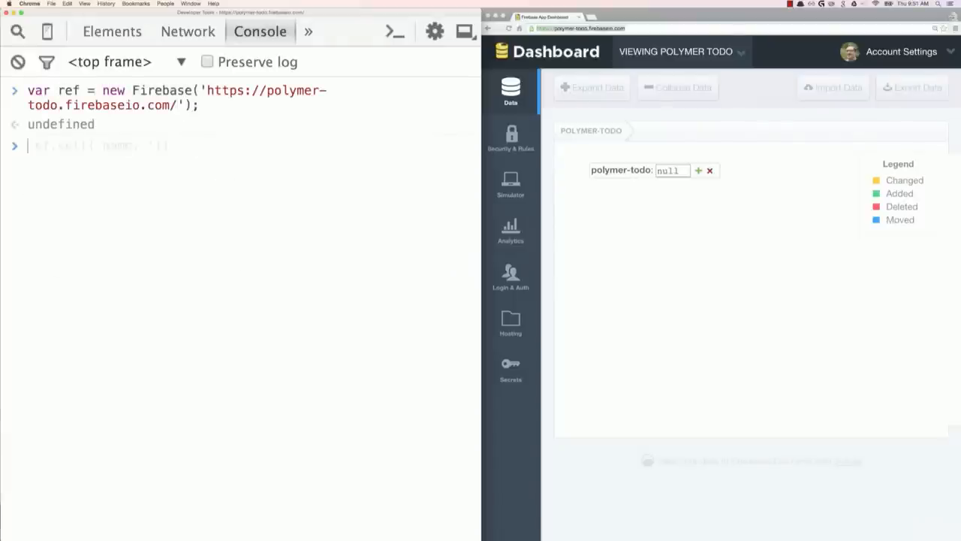
- Store name 'Rob Dodson' with ref.set, then select the todo label text
{"action": "type", "text": "ref.set({ name: 'Rob Dodson' });"}
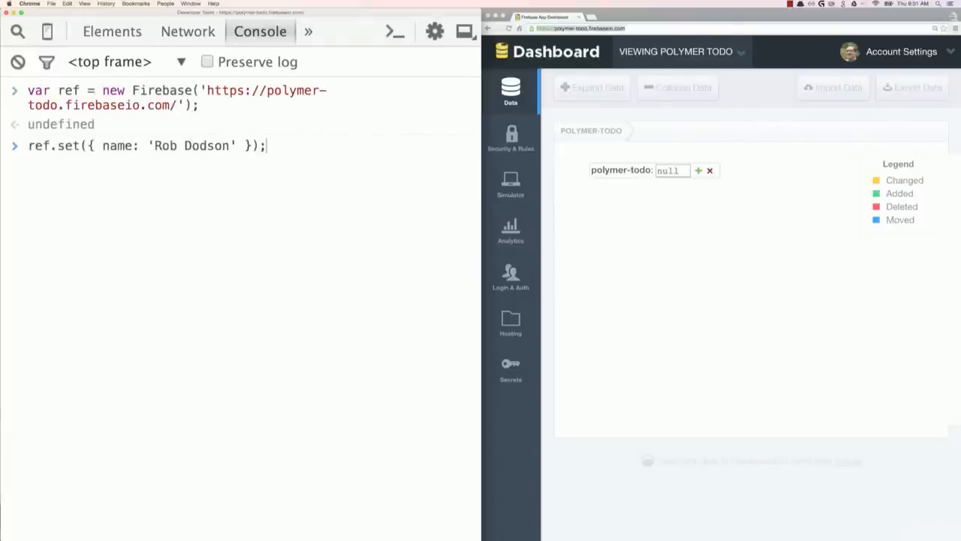
{"action": "key", "text": "Return"}
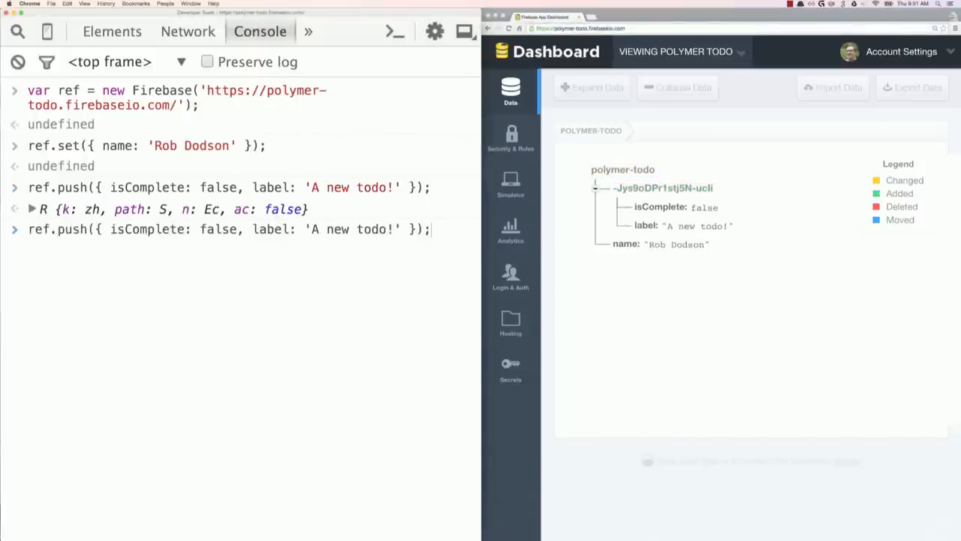
{"action": "double_click", "coordinate": [351, 229]}
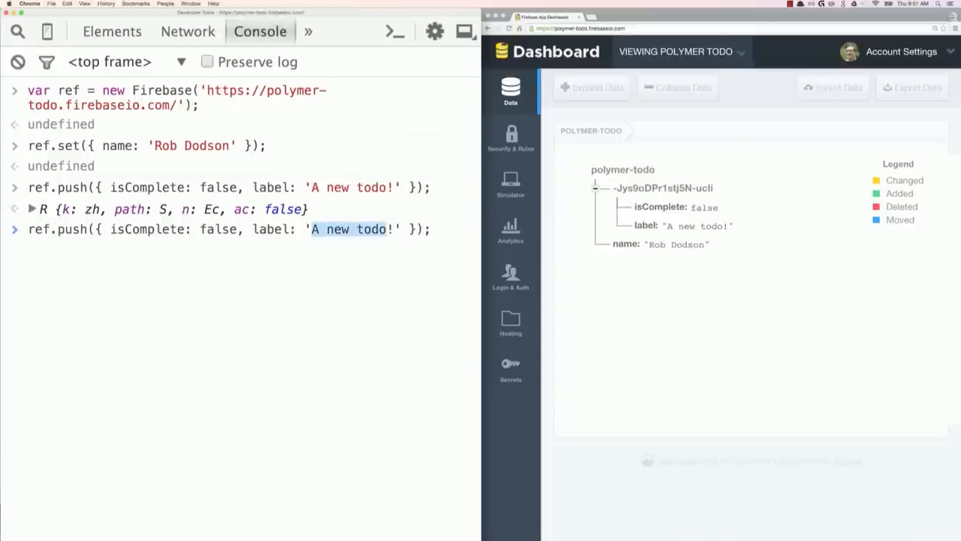